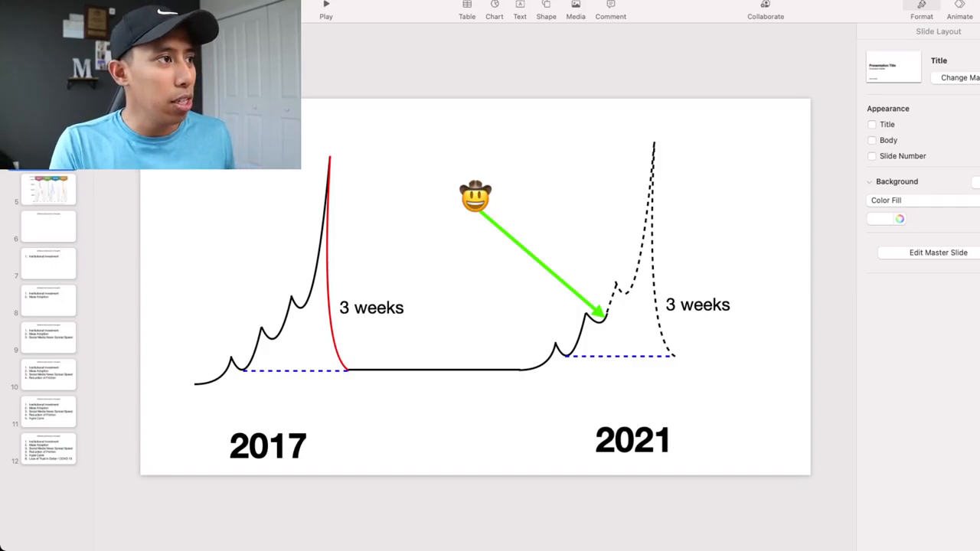
Advance from the 2017-versus-2021 comparison slide to the 2011–2017 Bitcoin bull-run percentage chart.
click(48, 189)
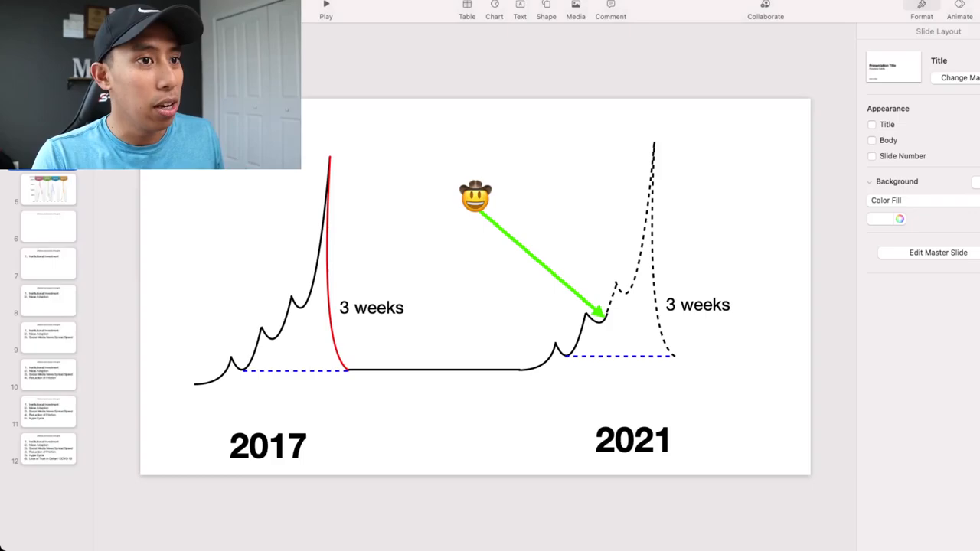
click(47, 190)
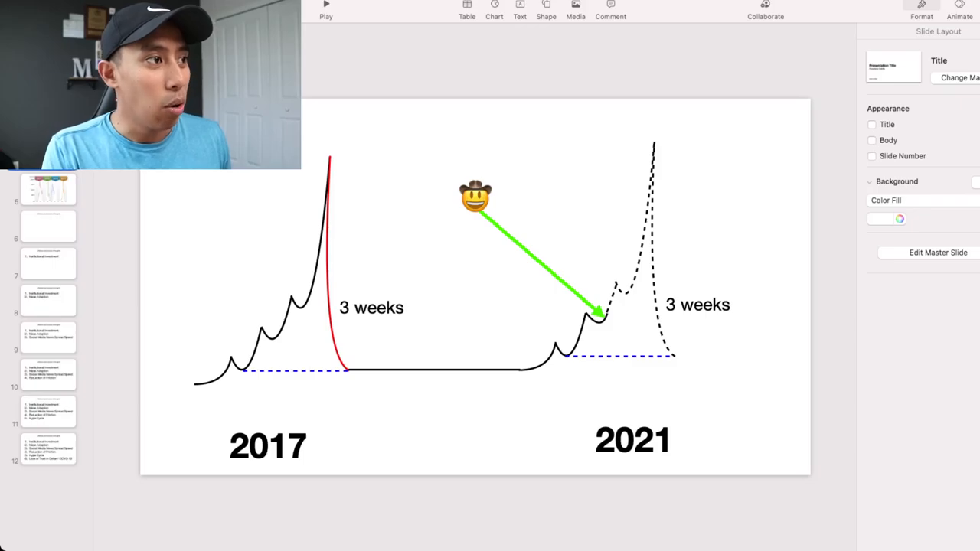
click(47, 189)
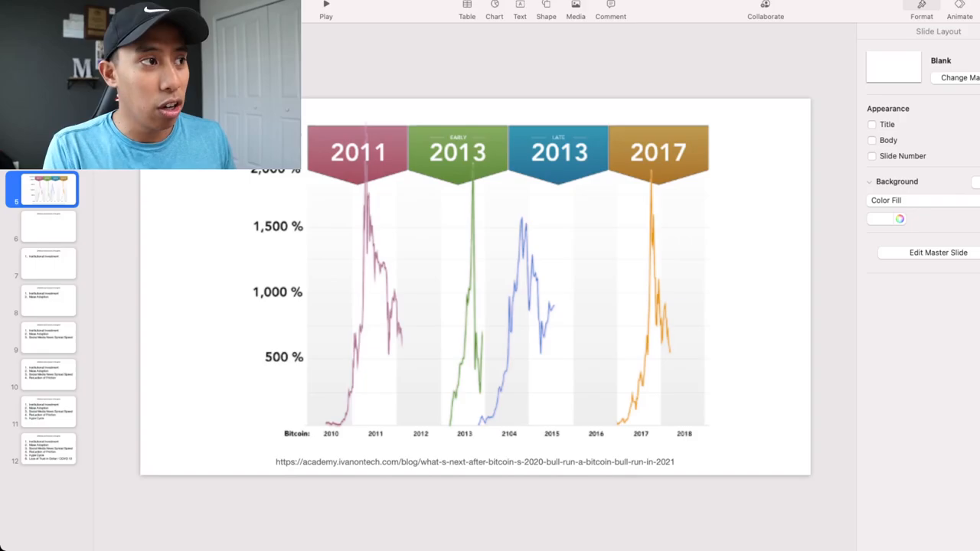
Show the 'Difference and Evolution in the game' title slide, then its first numbered factor slide.
click(42, 226)
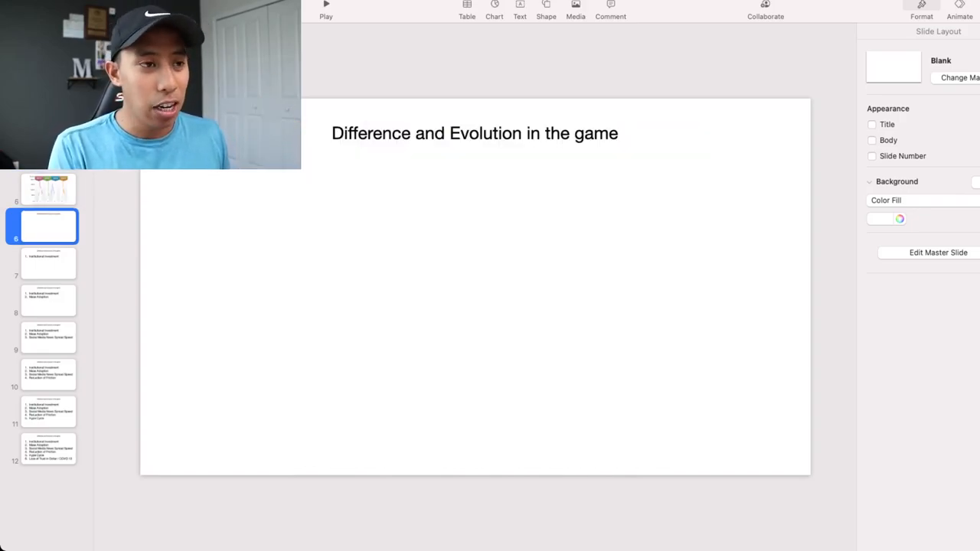
click(48, 262)
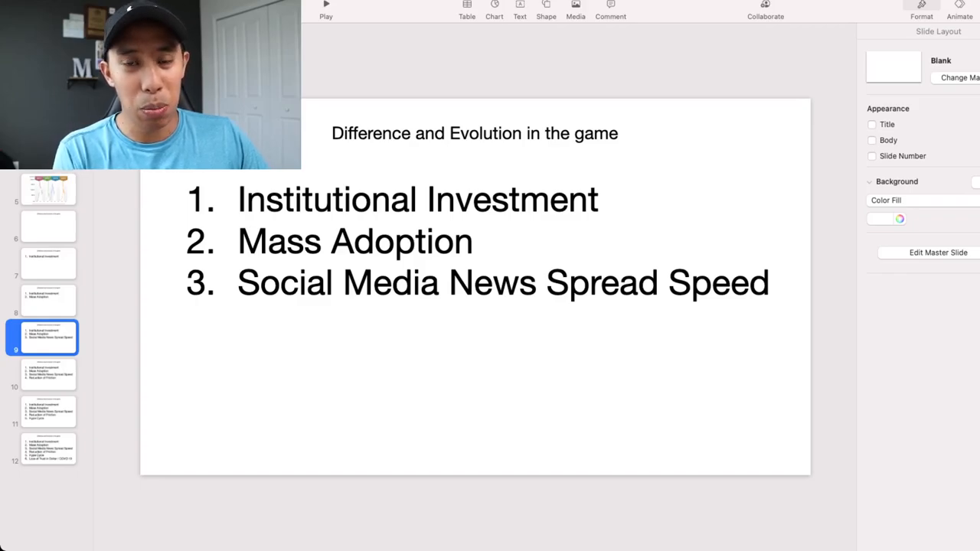
Jump to slide 10, where the list adds the fourth factor, Reduction of Friction.
click(47, 374)
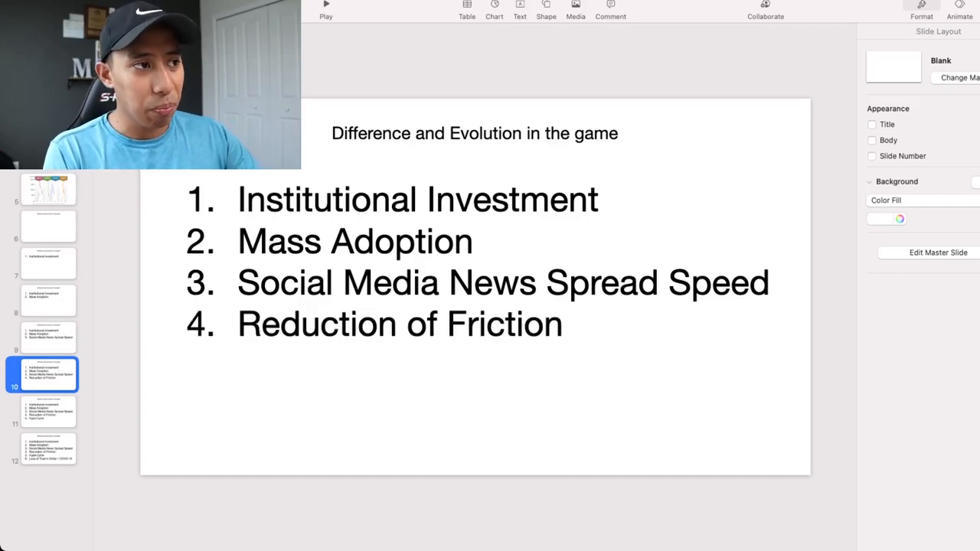